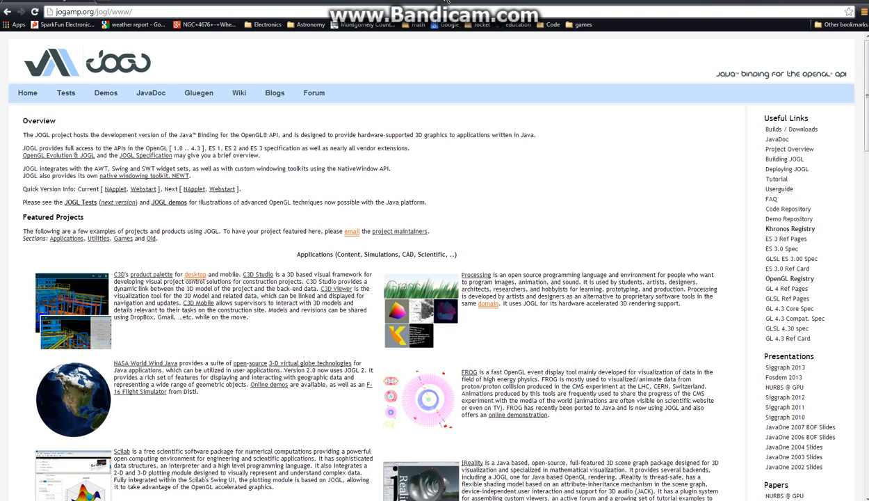
mouse_move(502, 122)
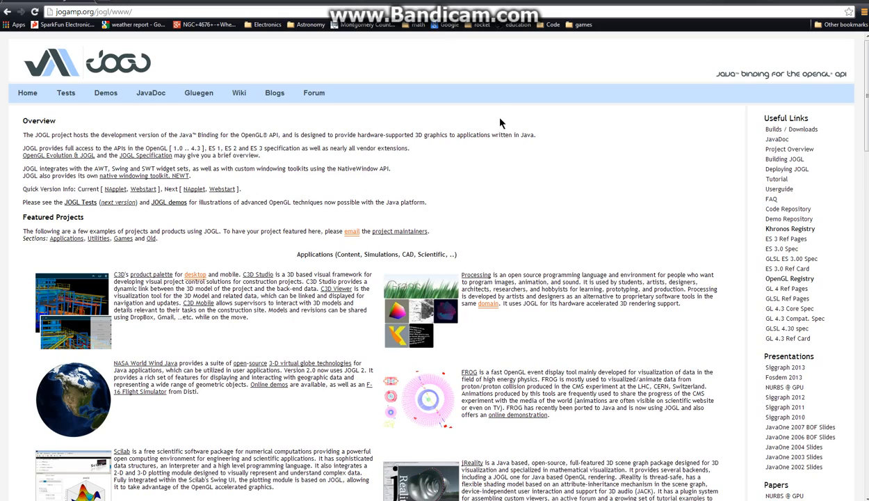
Step: Follow the Builds / Downloads link to jogamp.org and reach the current builds archive
scroll(down, 3)
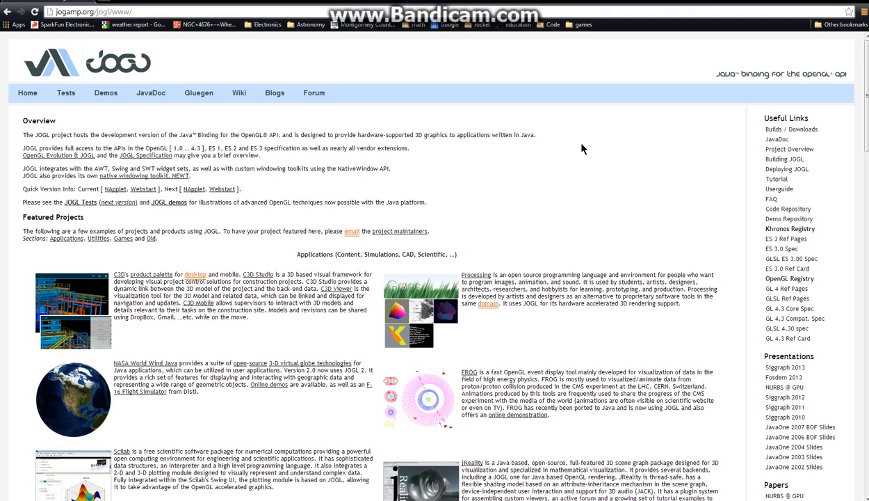
mouse_move(572, 147)
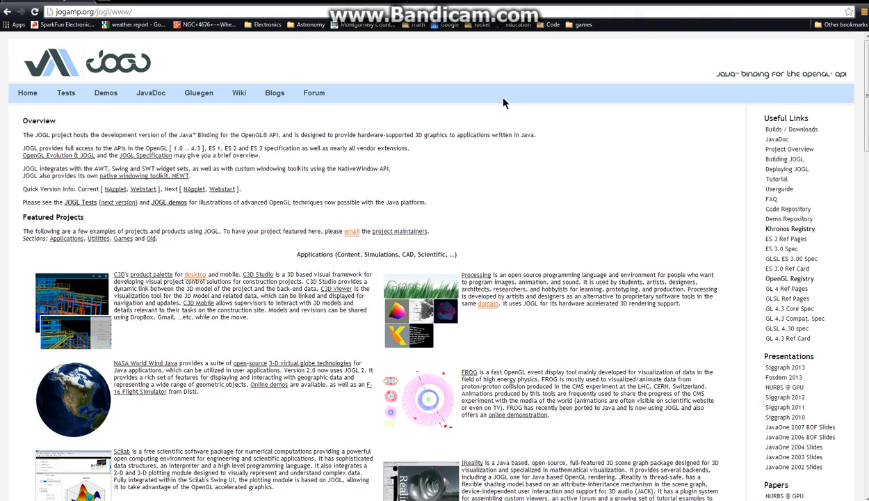
mouse_move(595, 178)
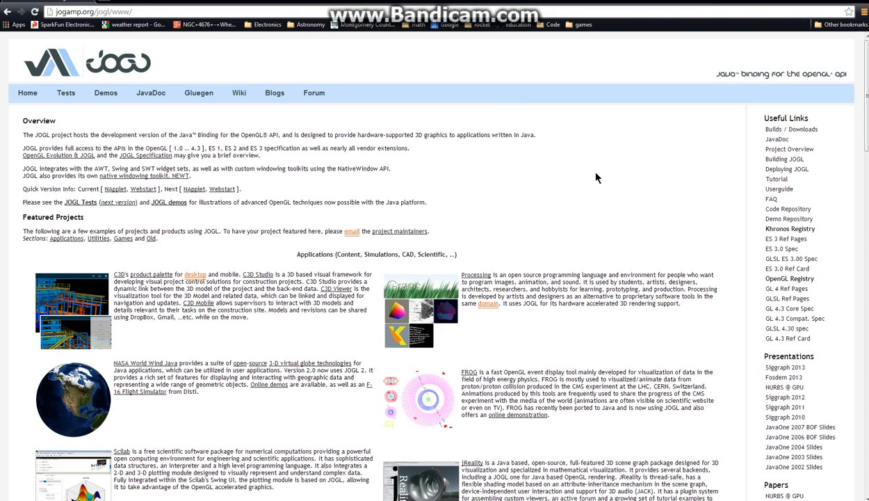
click(791, 129)
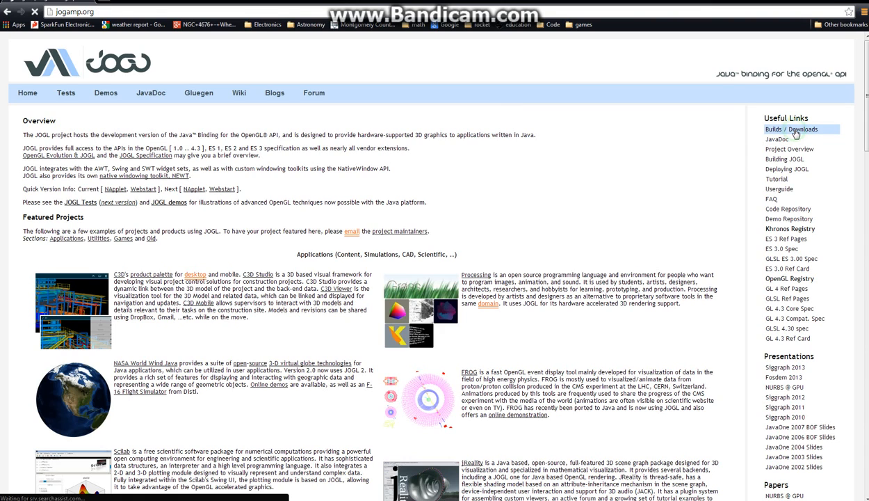
click(804, 129)
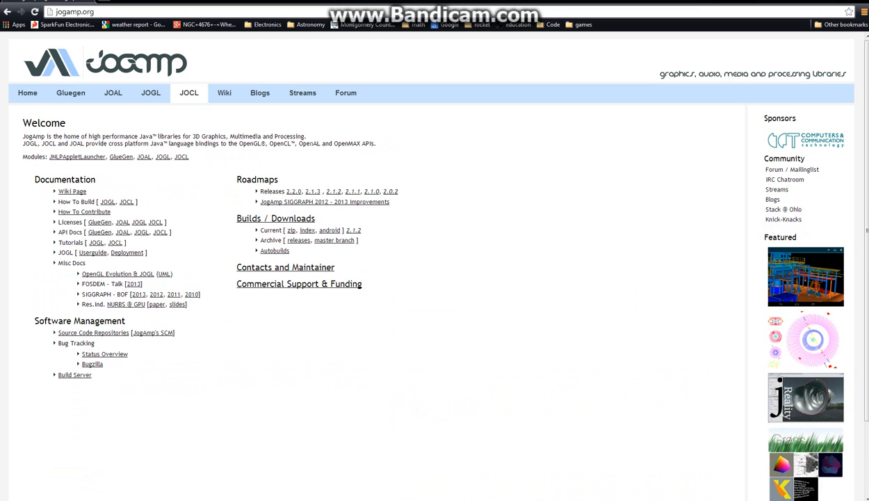
mouse_move(11, 11)
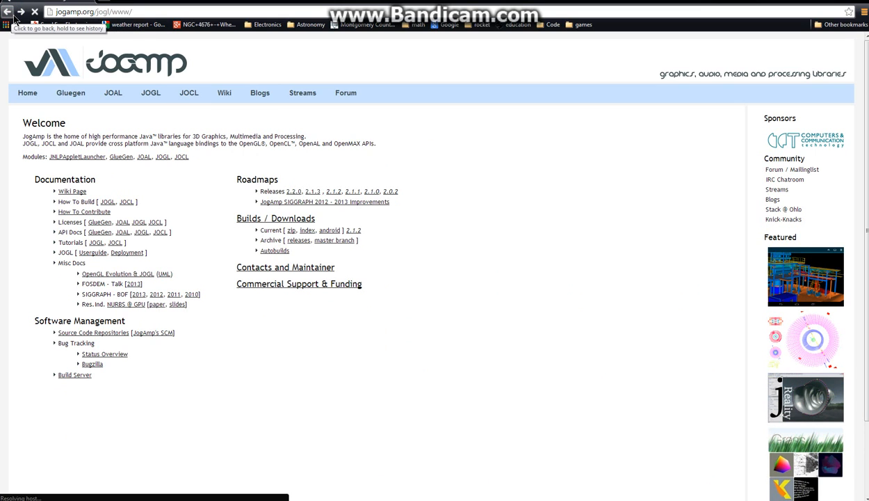
click(8, 11)
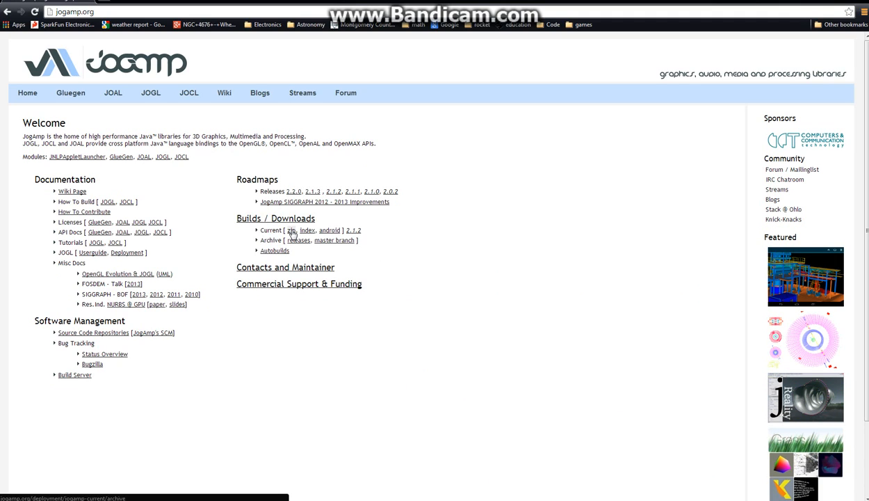
click(291, 231)
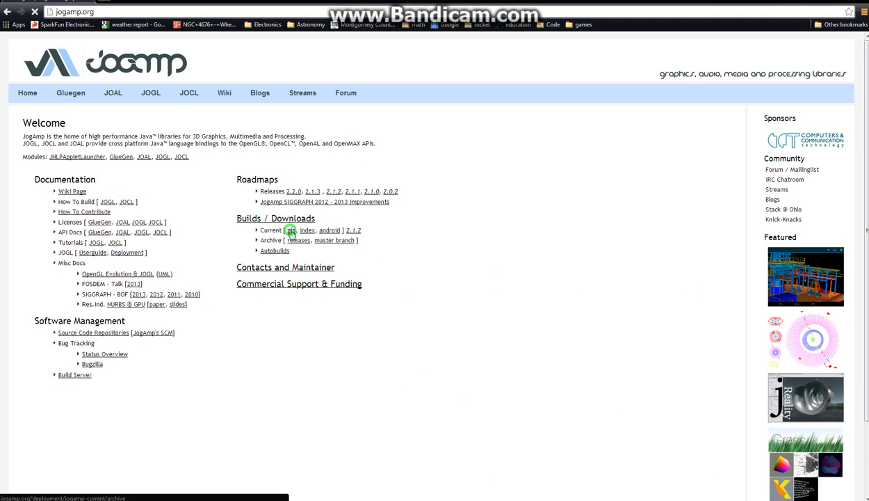
click(270, 239)
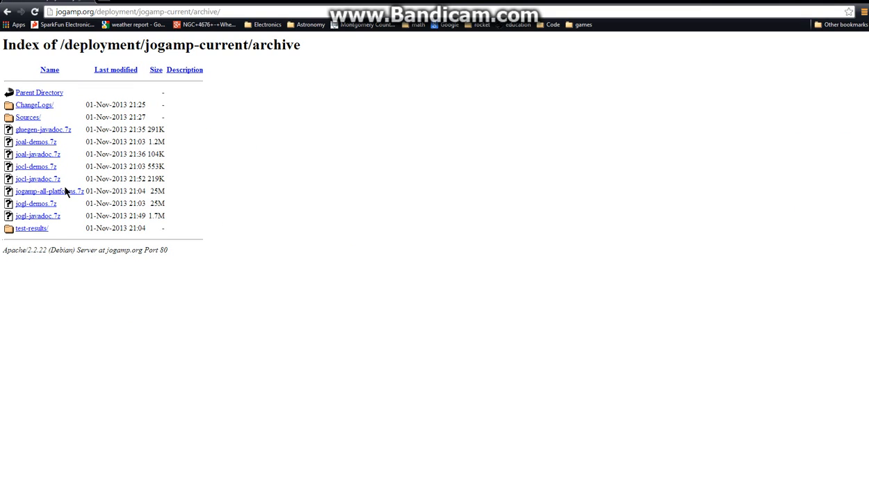
mouse_move(44, 93)
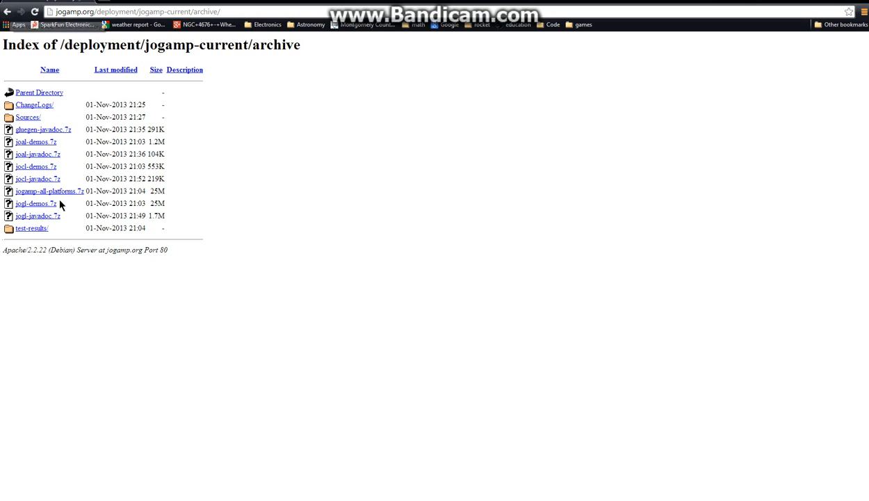
mouse_move(25, 169)
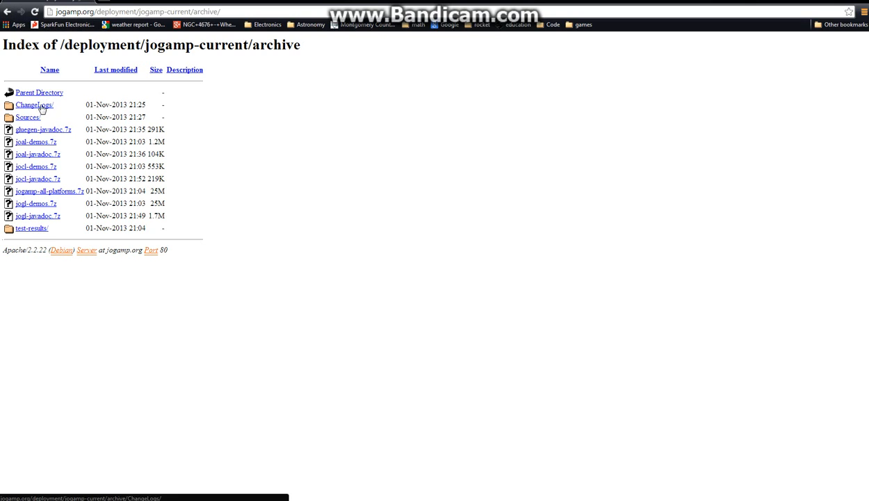
mouse_move(36, 167)
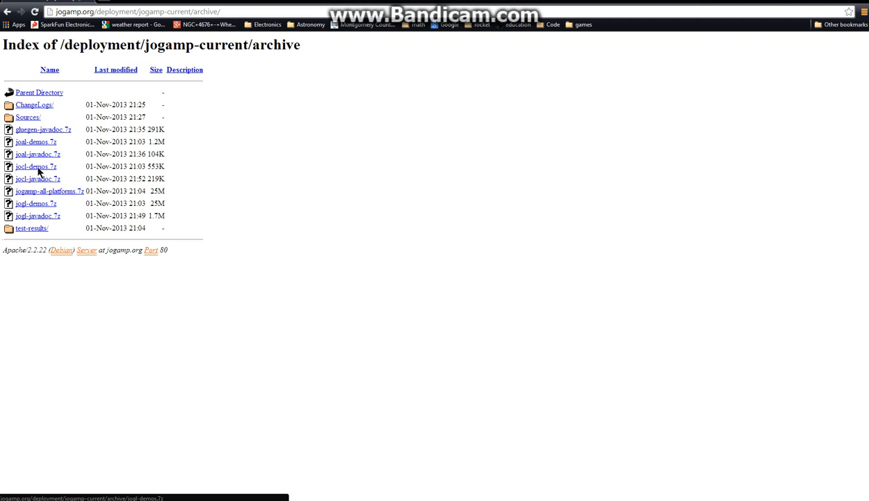
click(9, 11)
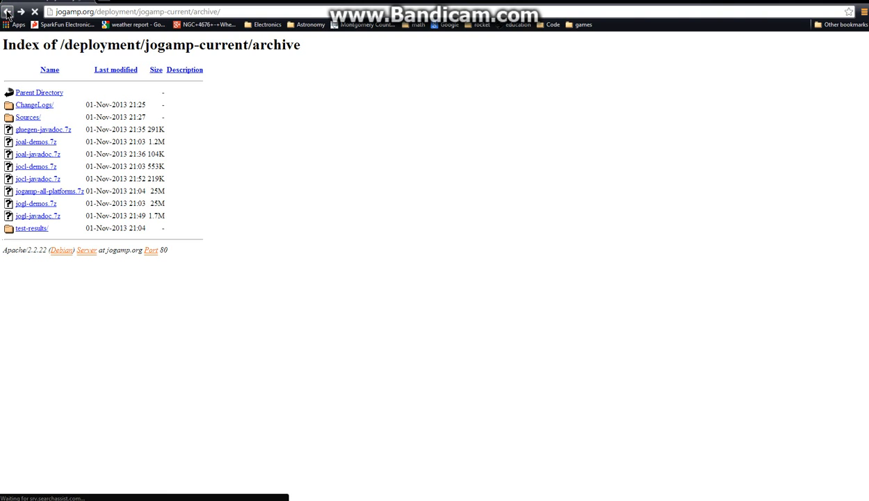
click(7, 11)
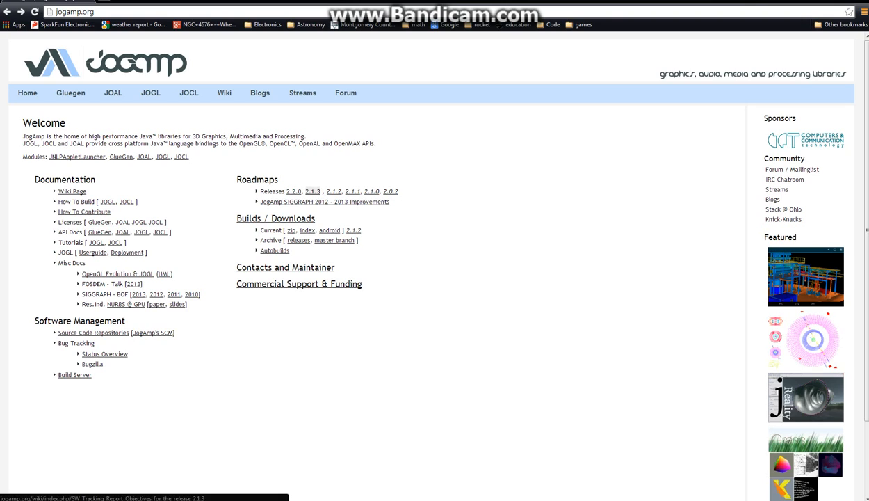
mouse_move(402, 232)
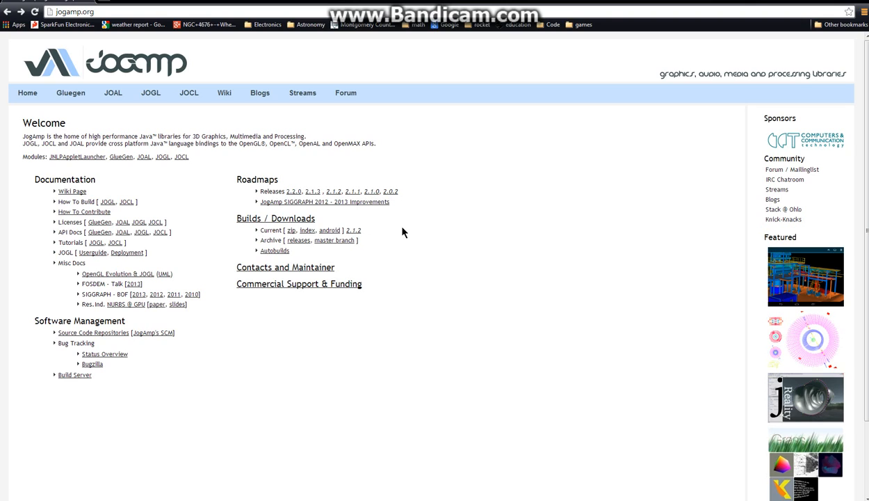
mouse_move(390, 192)
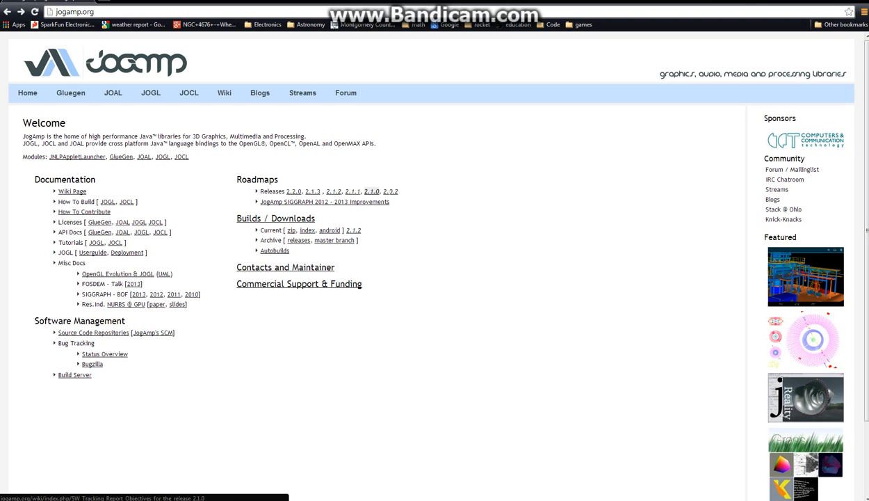
mouse_move(389, 192)
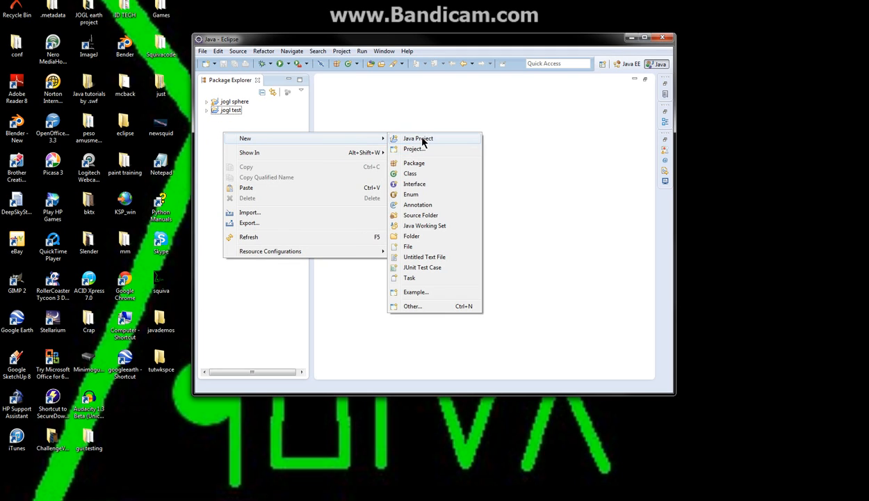
Step: Create a new Java project named 'joglyoutube' via New > Java Project and finish the wizard
click(417, 139)
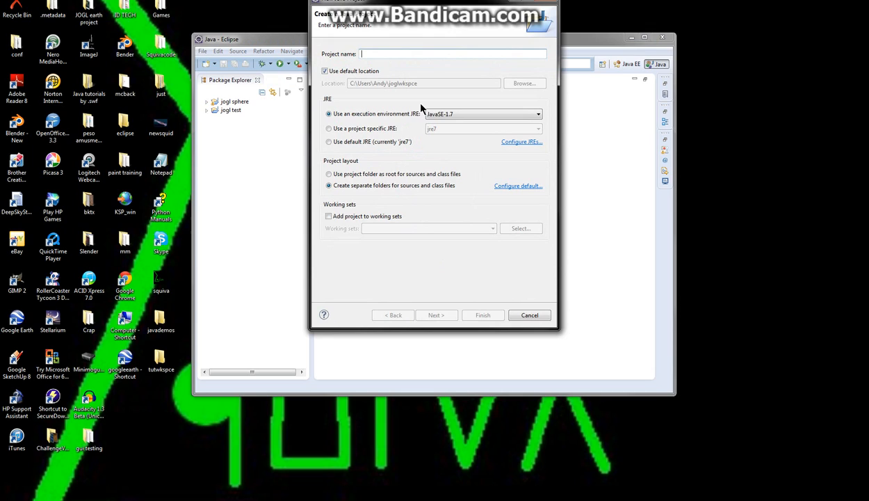
text(joglforu)
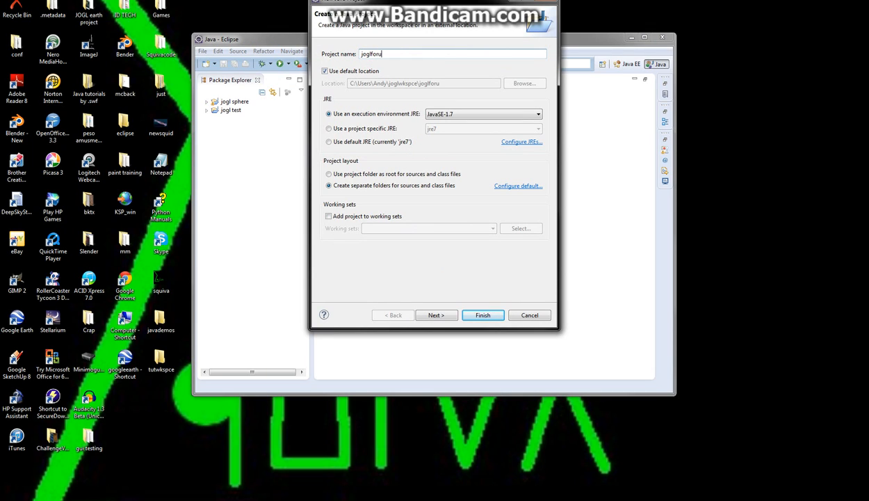
key(BackSpace)
text(youtube)
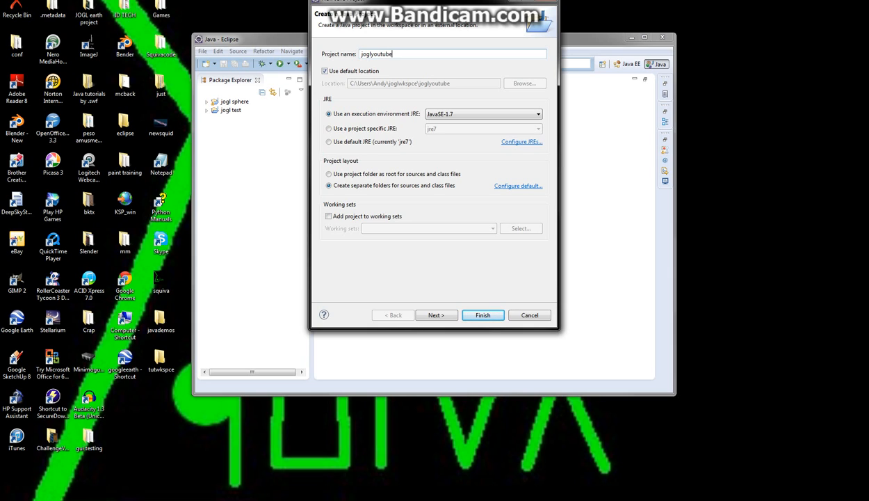
click(482, 314)
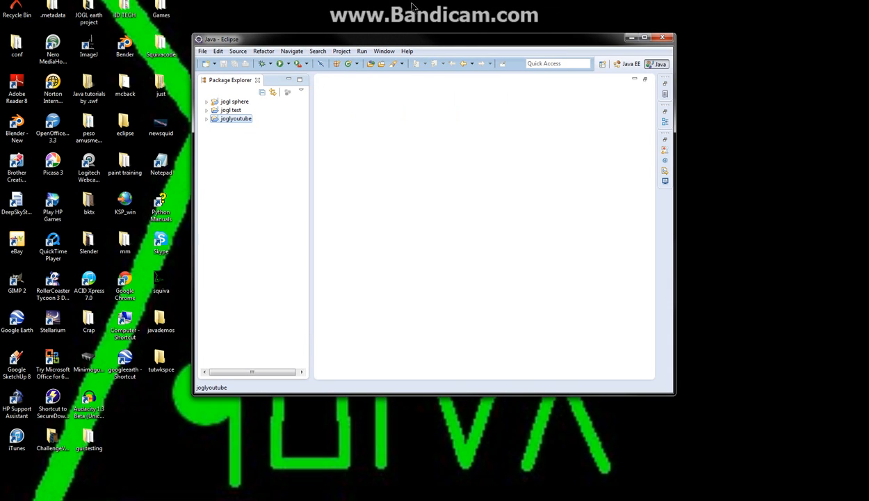
mouse_move(306, 154)
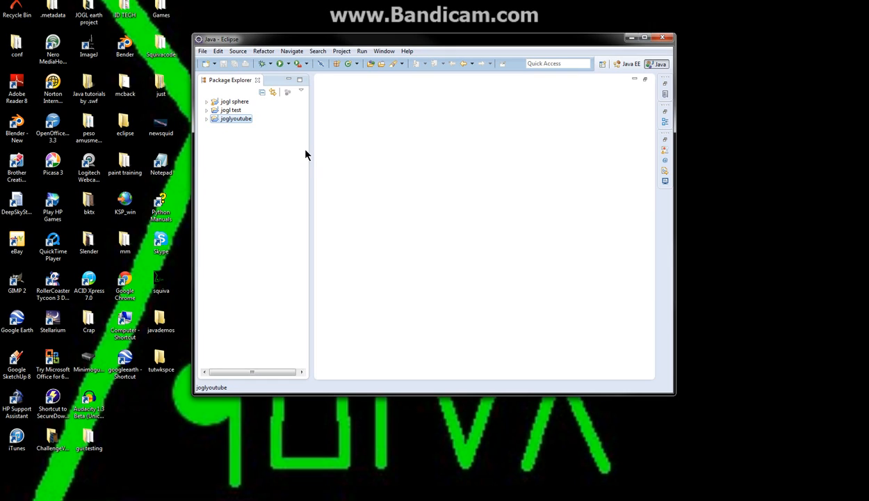
Step: Expand joglyoutube in Package Explorer to show src and JRE System Library, with Eclipse maximized
click(206, 118)
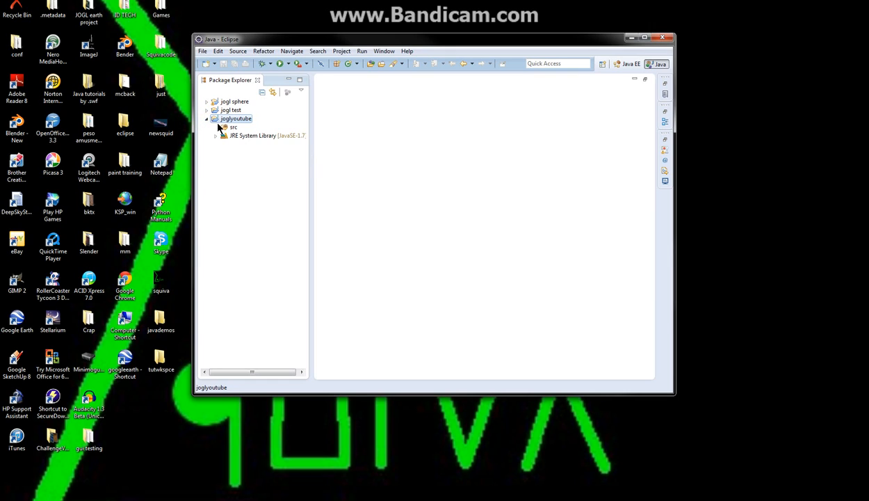
mouse_move(234, 263)
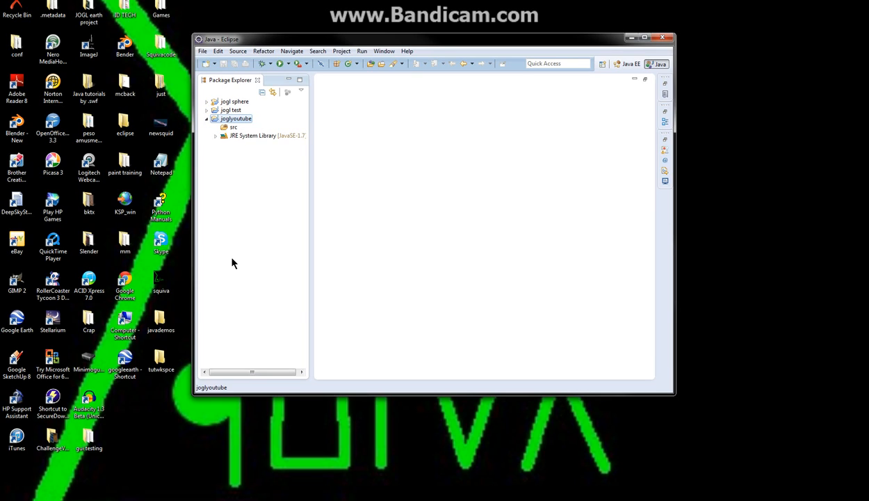
mouse_move(381, 217)
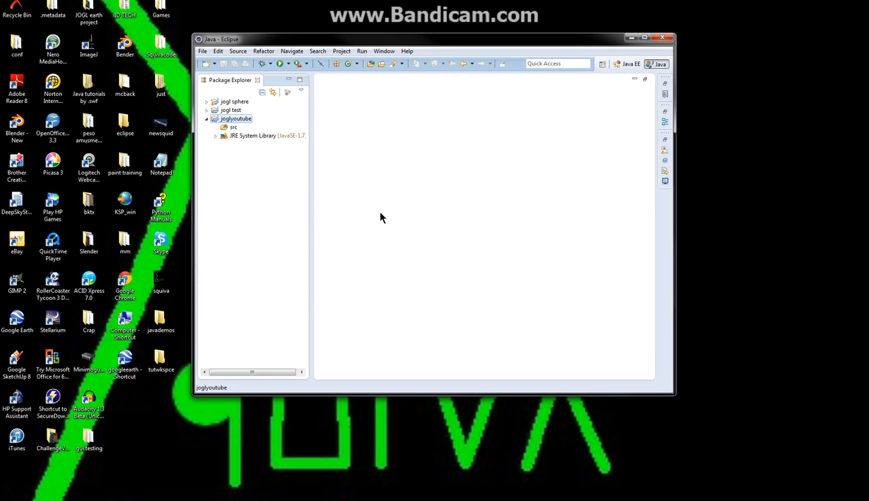
mouse_move(392, 209)
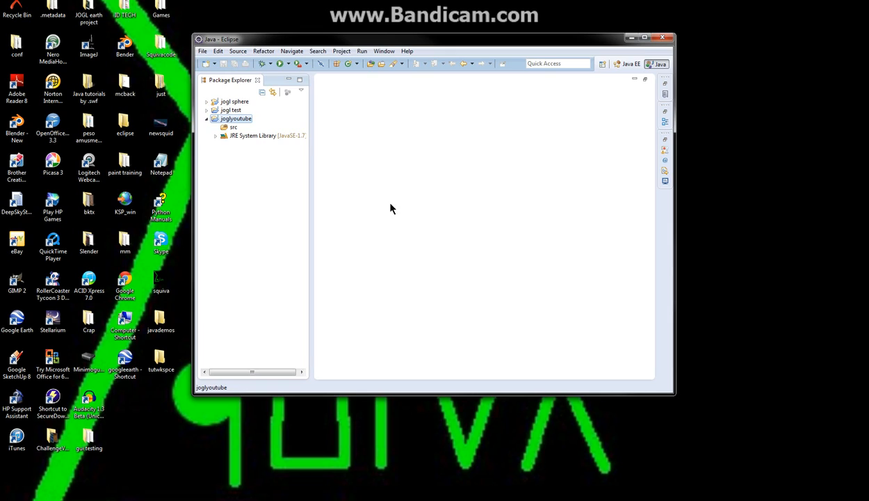
mouse_move(332, 201)
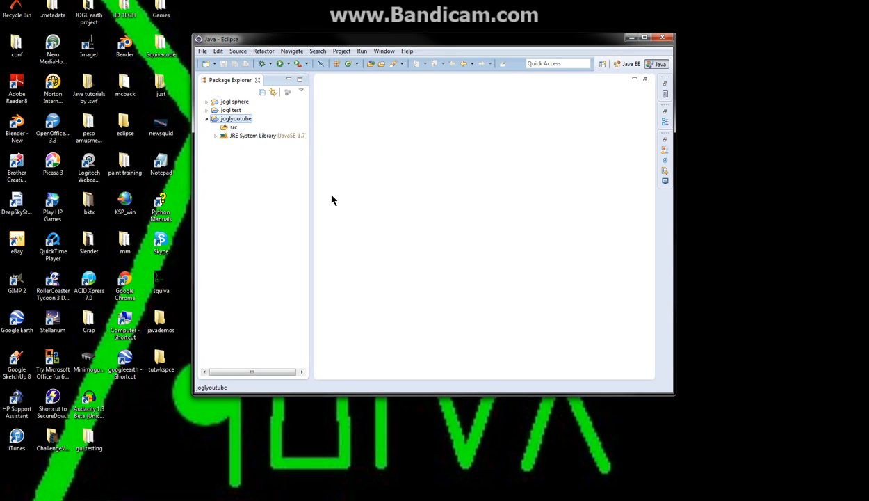
mouse_move(751, 224)
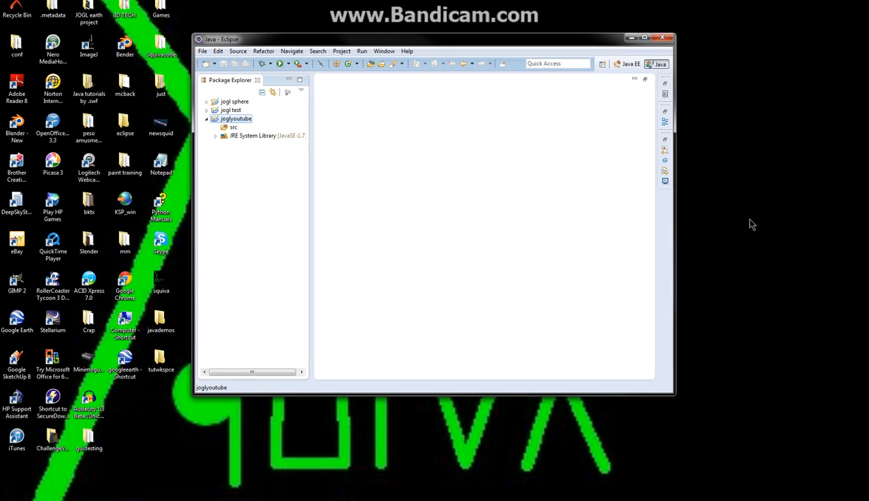
mouse_move(866, 220)
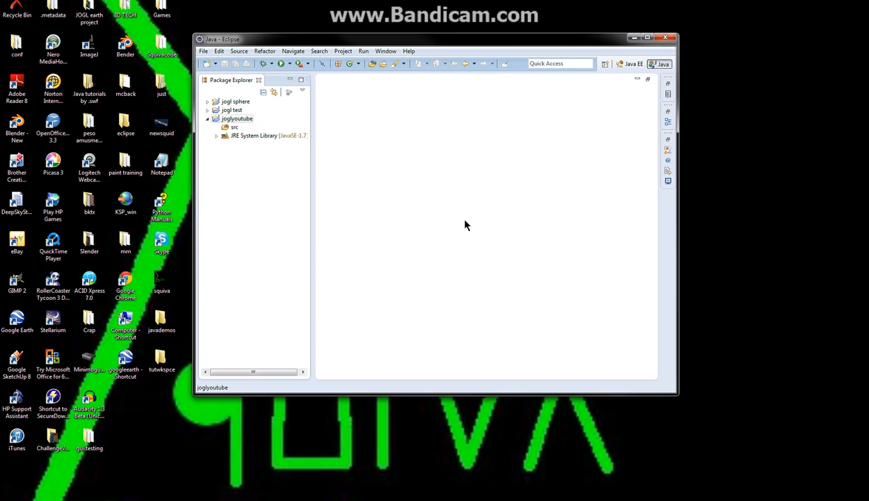
click(236, 118)
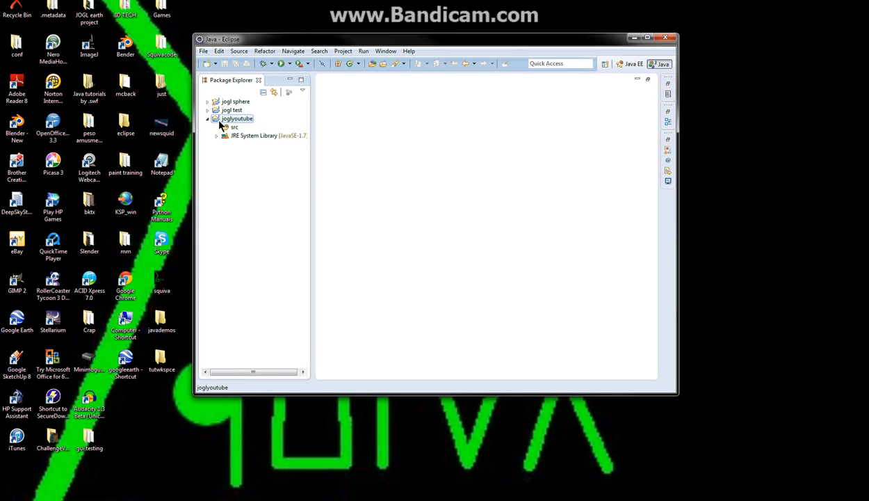
mouse_move(97, 146)
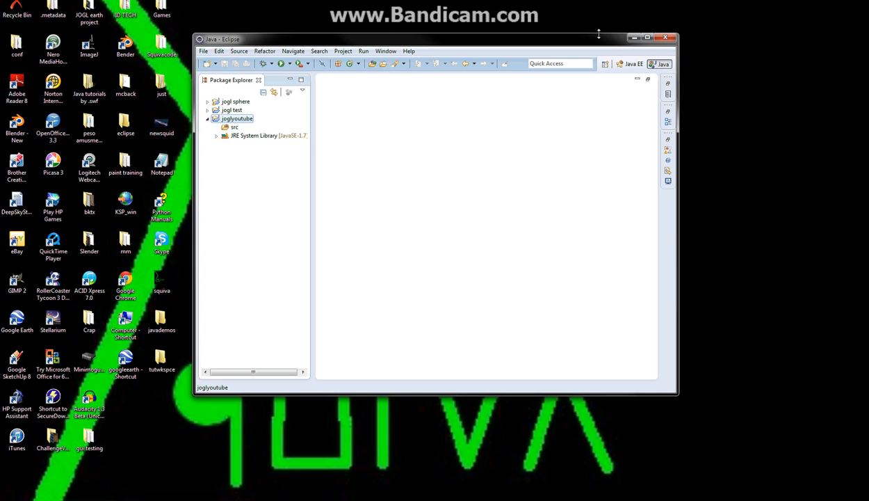
click(647, 38)
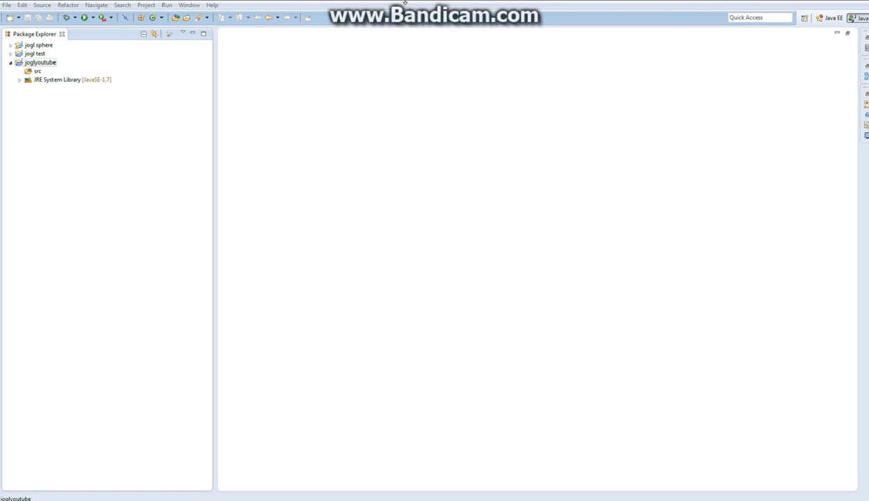
Step: Reach Preferences > Java > Build Path > User Libraries and expand the jogl library's jar list
click(189, 6)
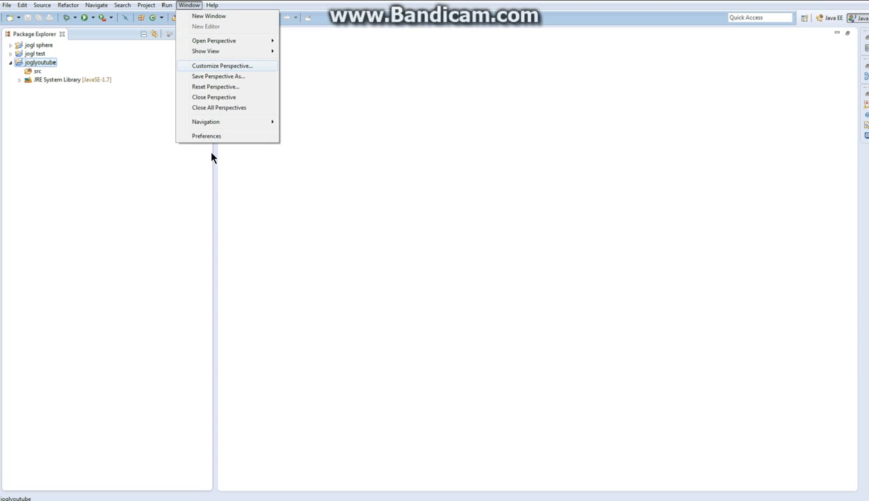
click(206, 136)
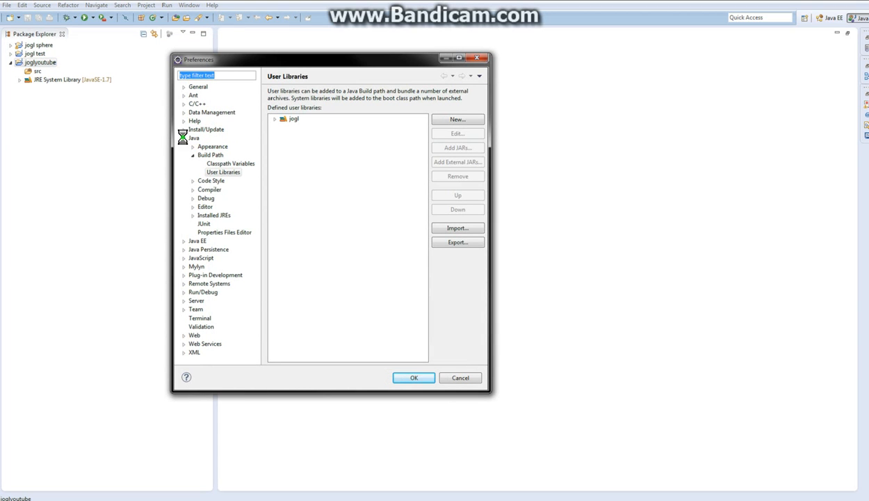
click(194, 138)
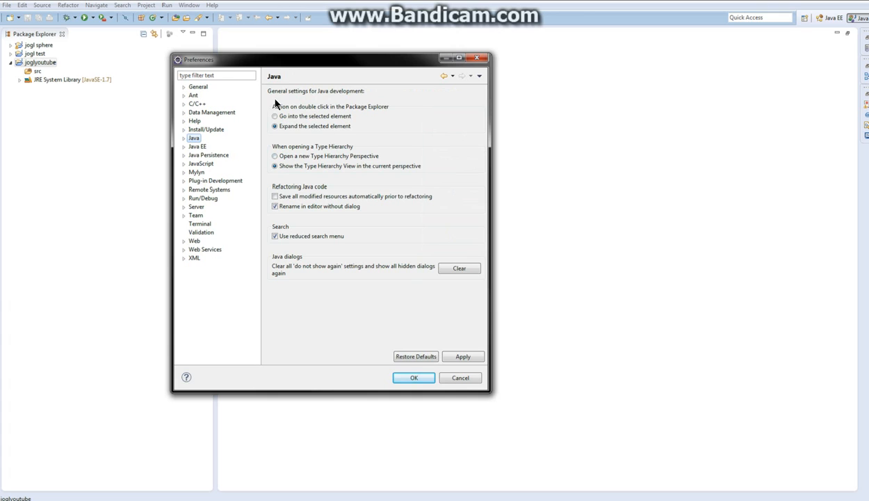
click(183, 138)
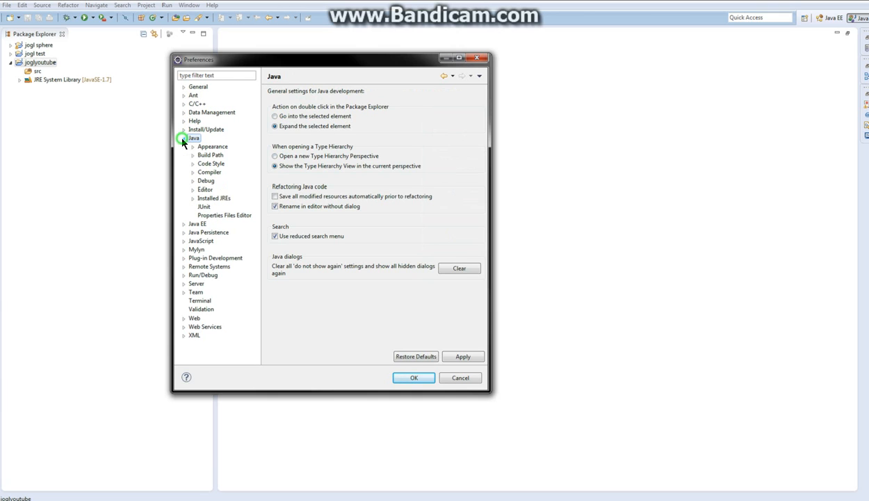
click(223, 173)
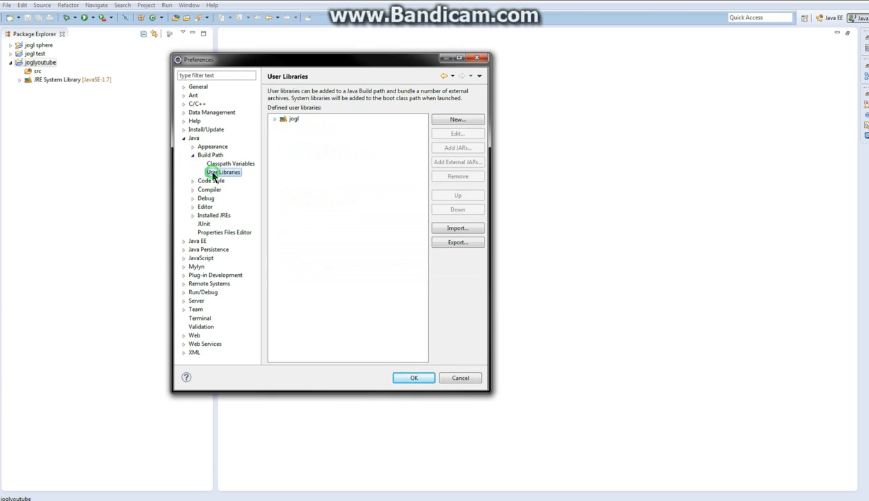
click(276, 118)
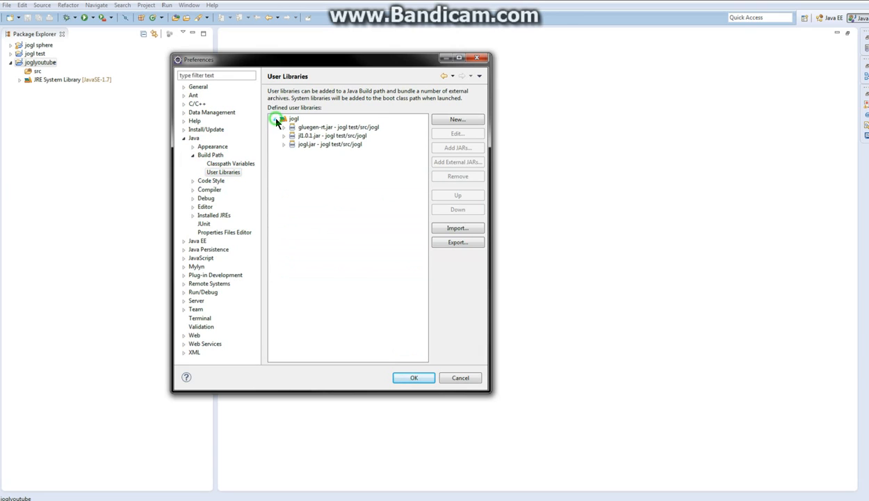
Step: Create a new user library named 'fg' on the User Libraries page
click(457, 120)
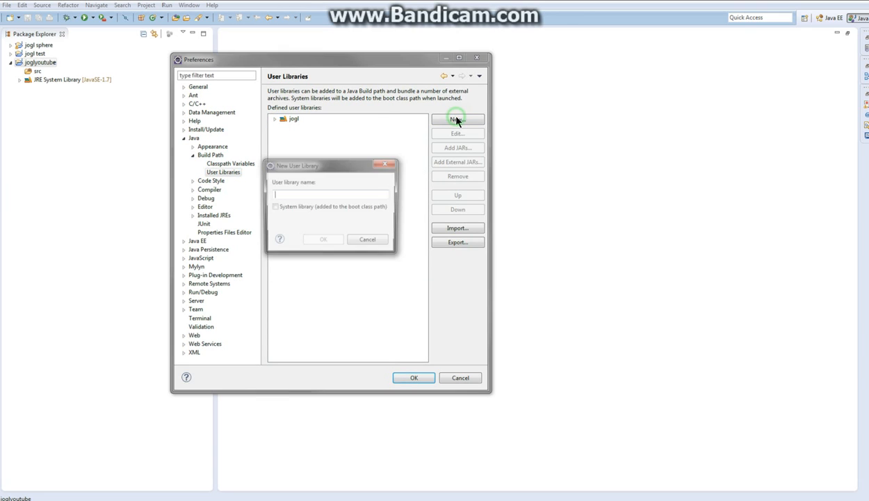
text(fg)
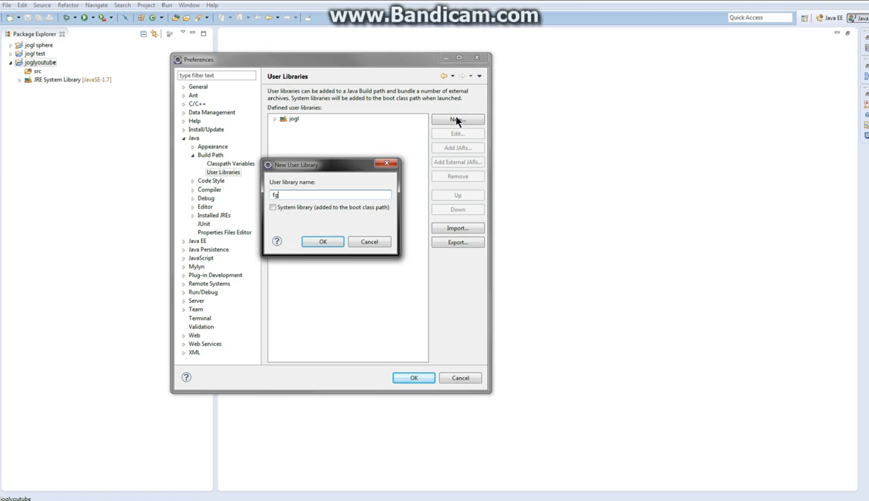
click(322, 242)
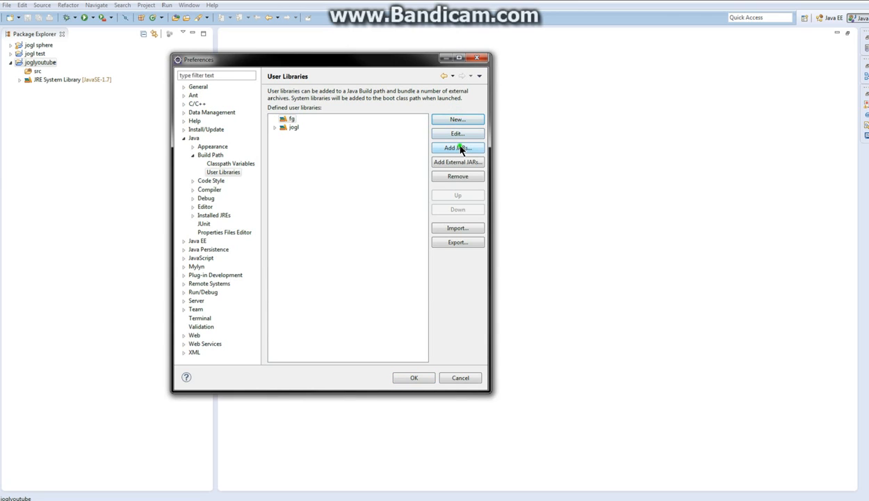
Step: Add the JOGL jar archives from the jogl test project's src/jogl folder to the library
click(456, 148)
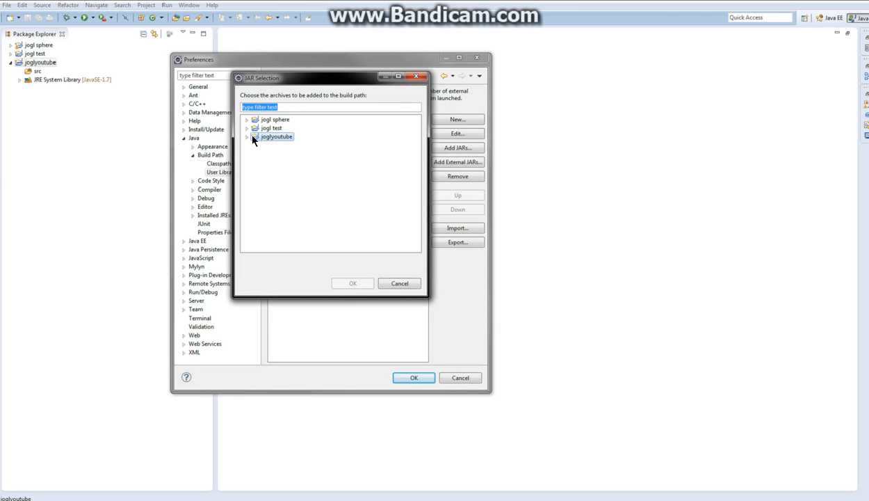
click(246, 136)
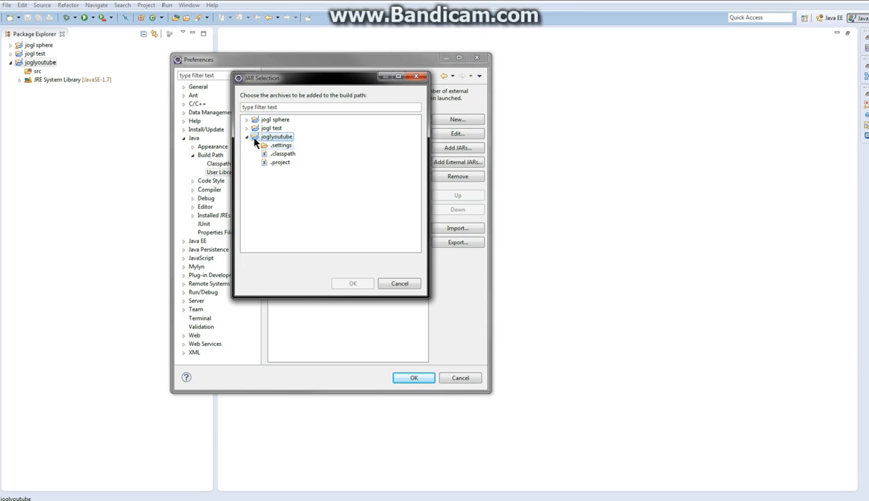
click(247, 128)
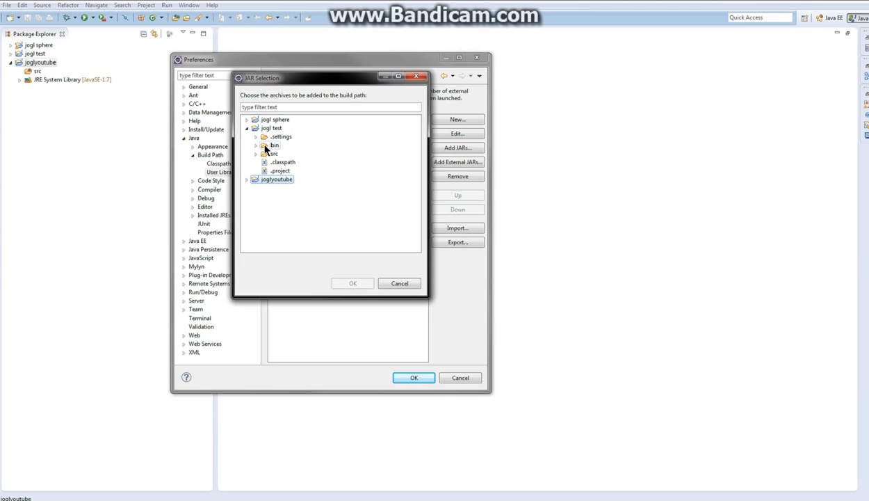
click(256, 152)
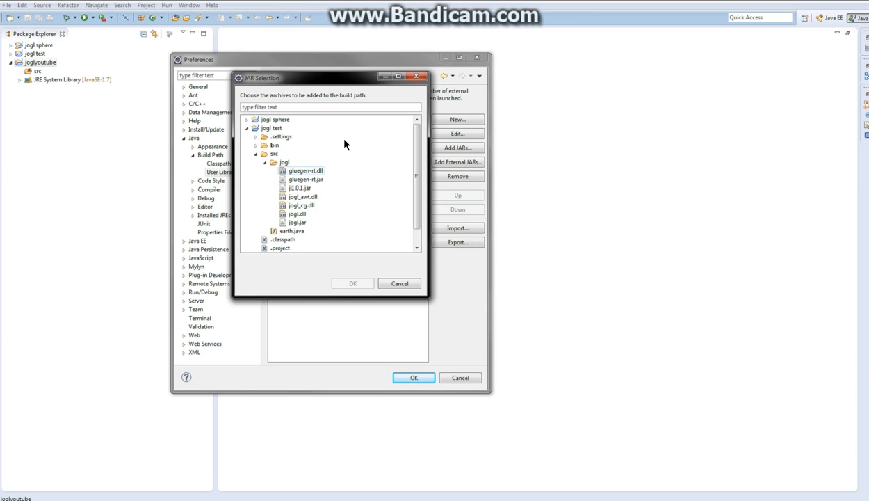
click(246, 128)
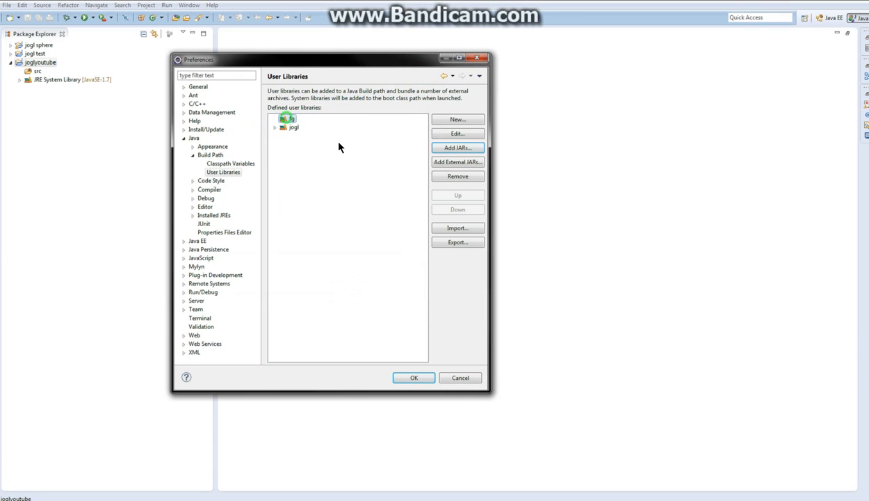
Step: Inspect the jogl library's gluegen-rt.jar and other jar entries' native locations, then confirm with OK
click(457, 175)
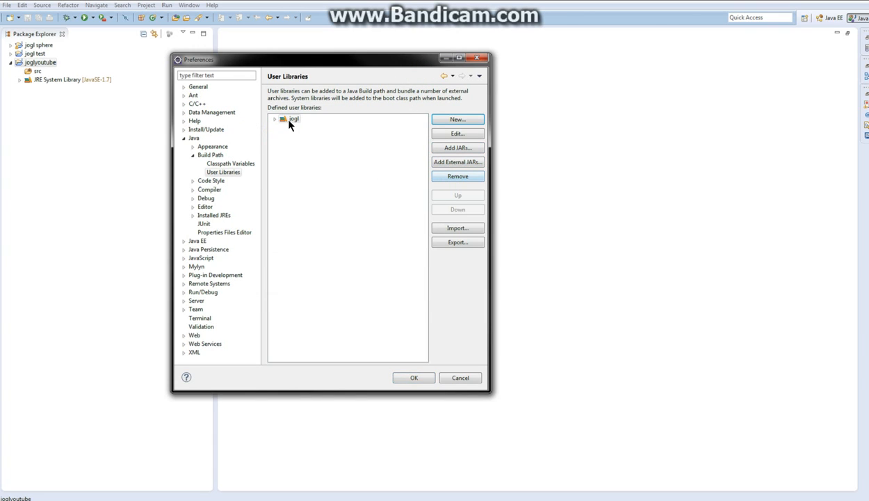
click(275, 118)
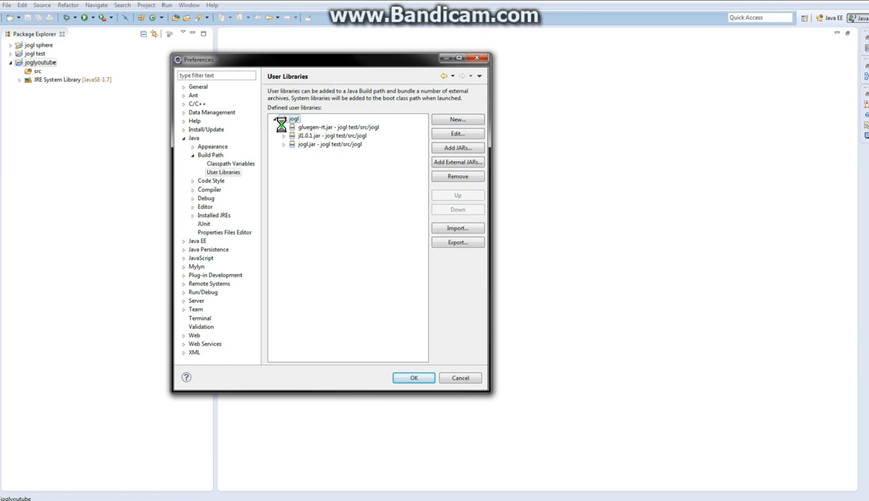
click(283, 126)
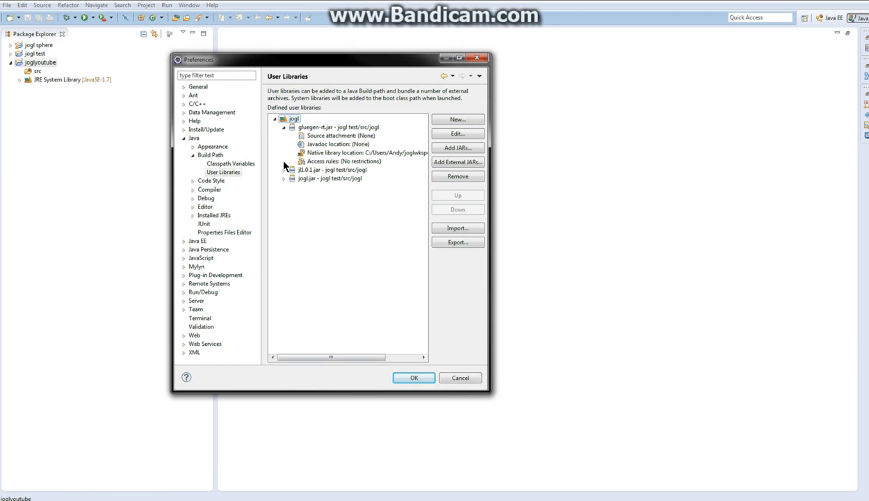
click(284, 170)
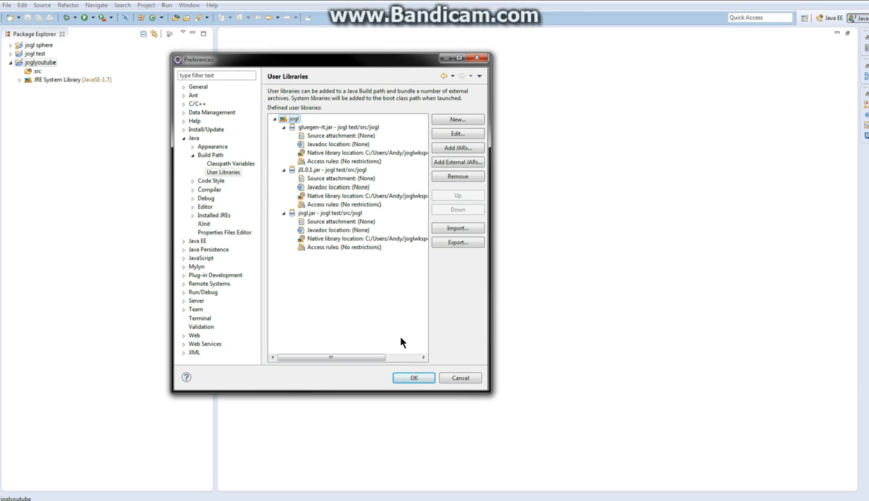
click(414, 379)
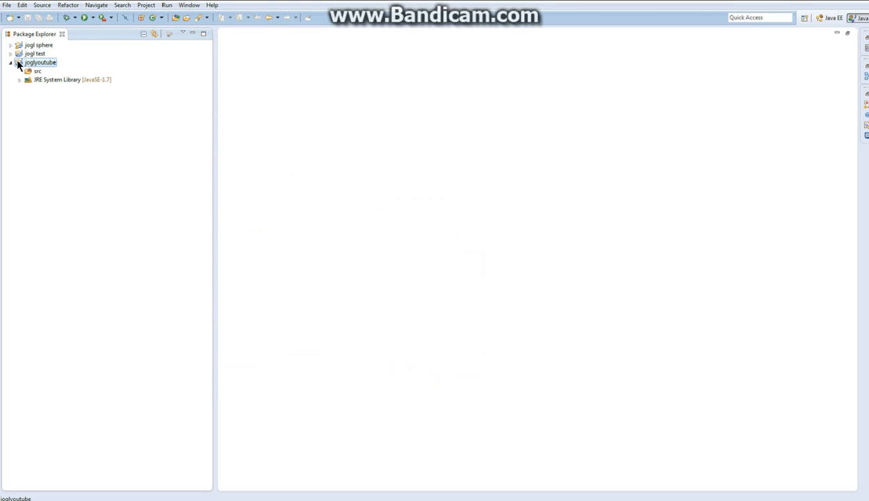
Step: In joglyoutube's Properties, go to Java Build Path libraries and start Add Library
right_click(39, 62)
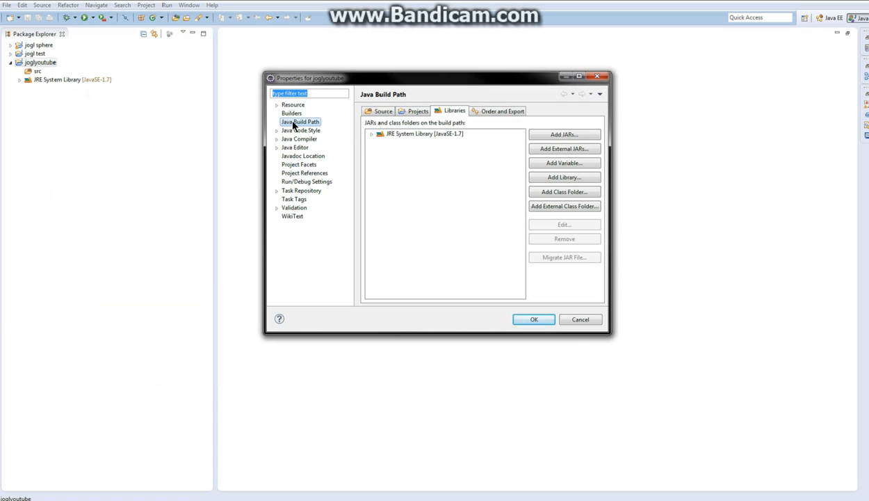
mouse_move(303, 125)
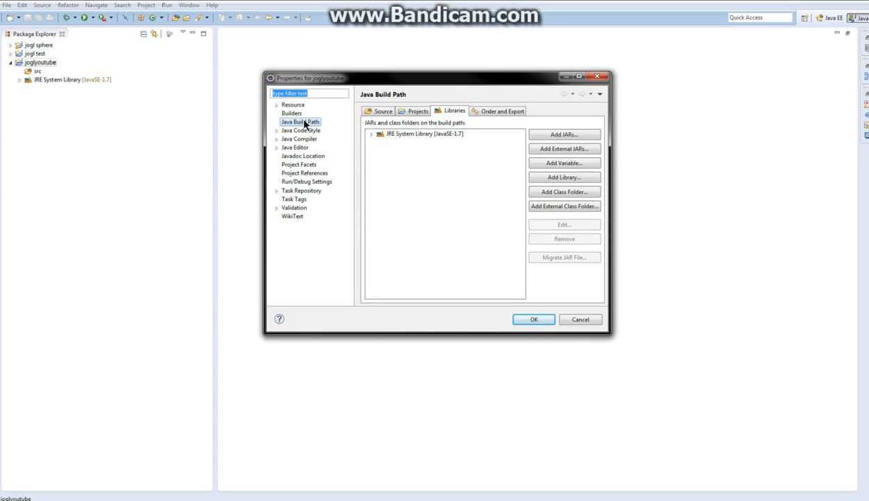
click(292, 104)
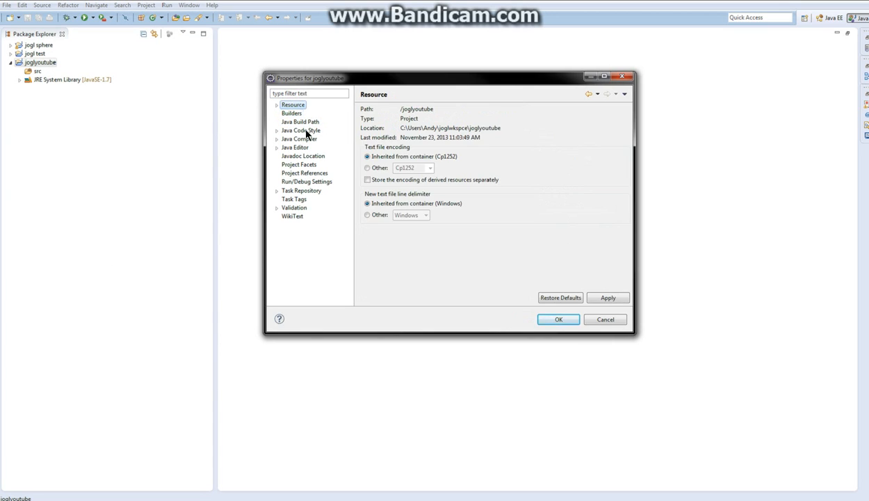
click(301, 122)
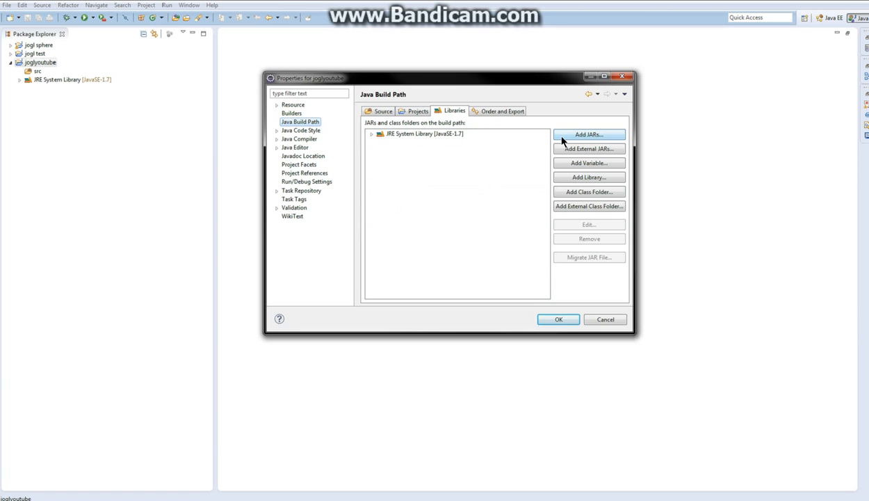
click(590, 176)
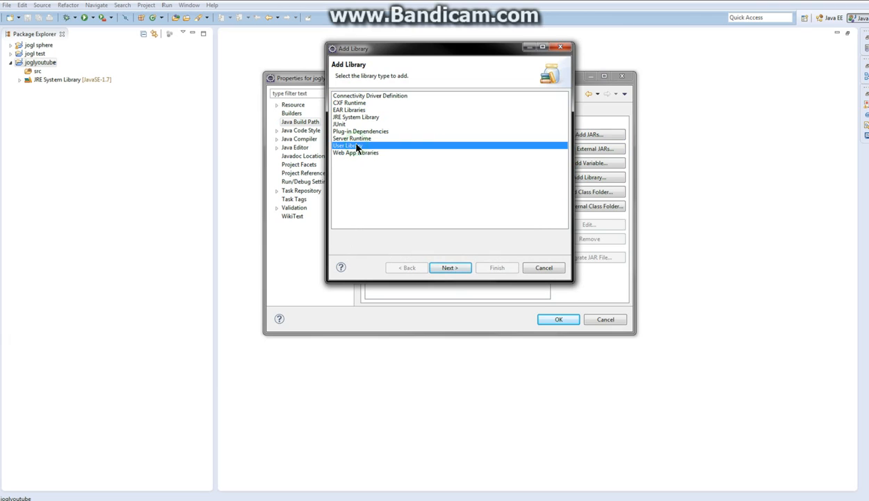
Step: Add the jogl User Library to joglyoutube's build path and apply the changes with OK
click(449, 267)
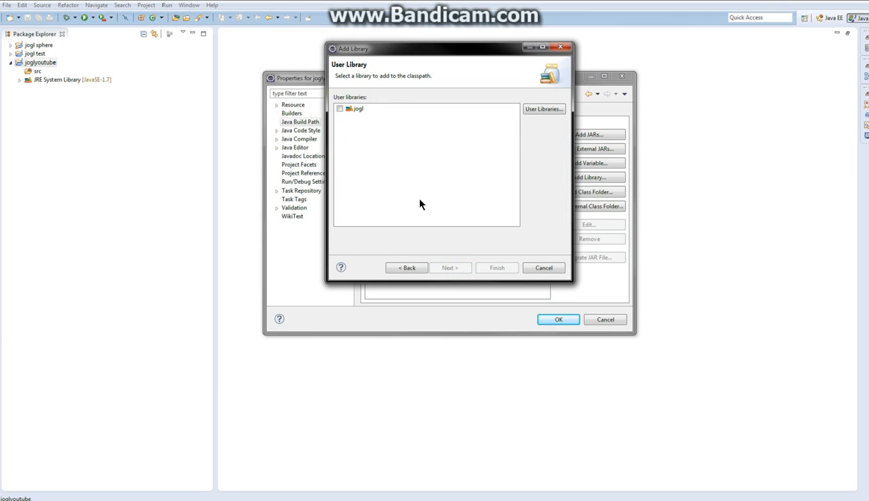
click(340, 109)
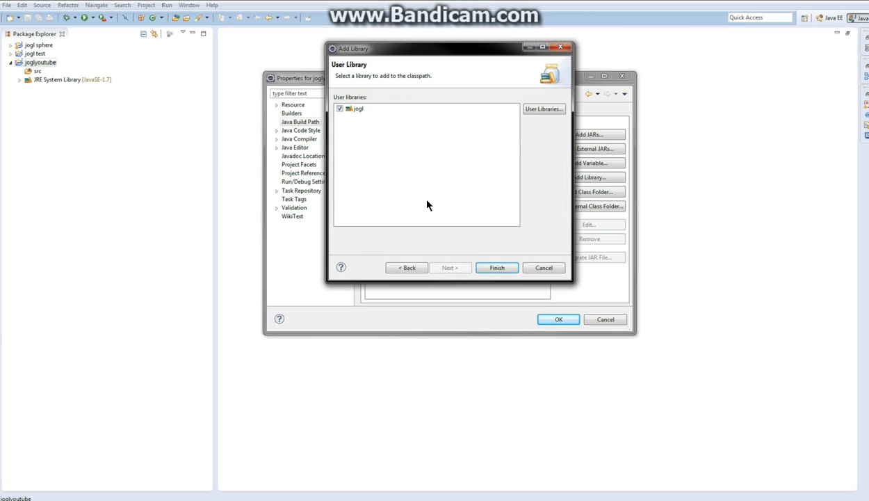
mouse_move(356, 114)
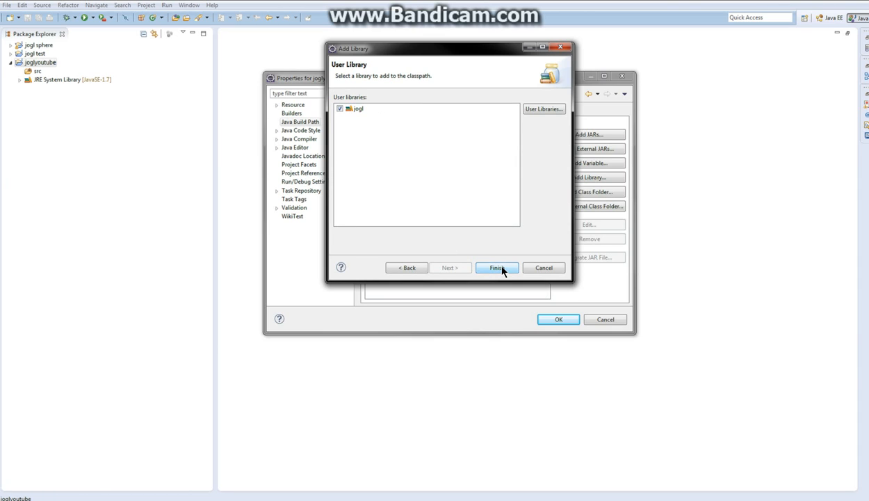
click(497, 267)
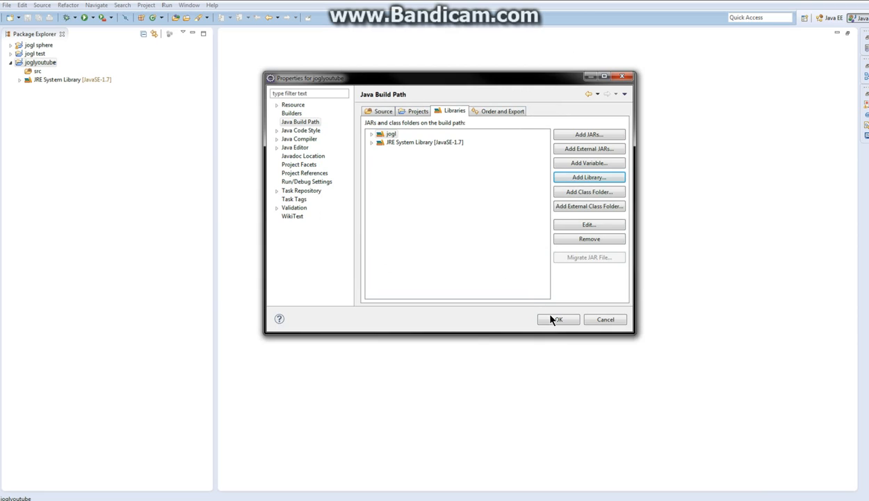
mouse_move(556, 312)
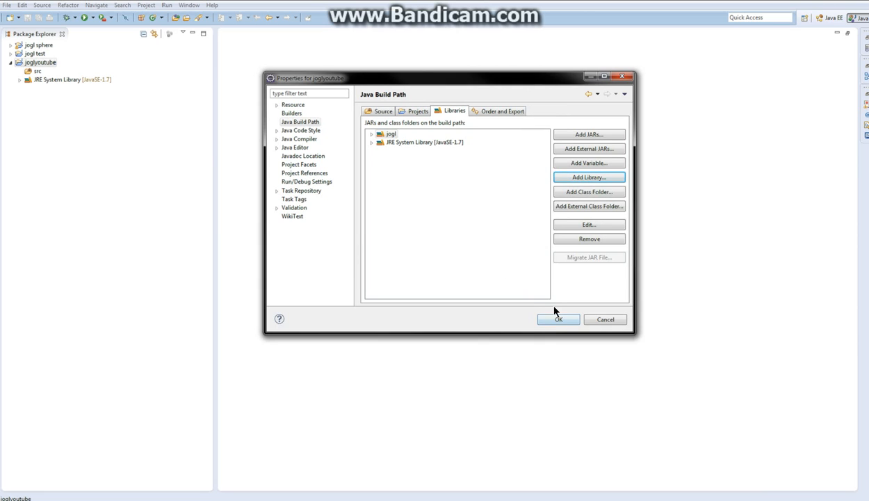
click(559, 318)
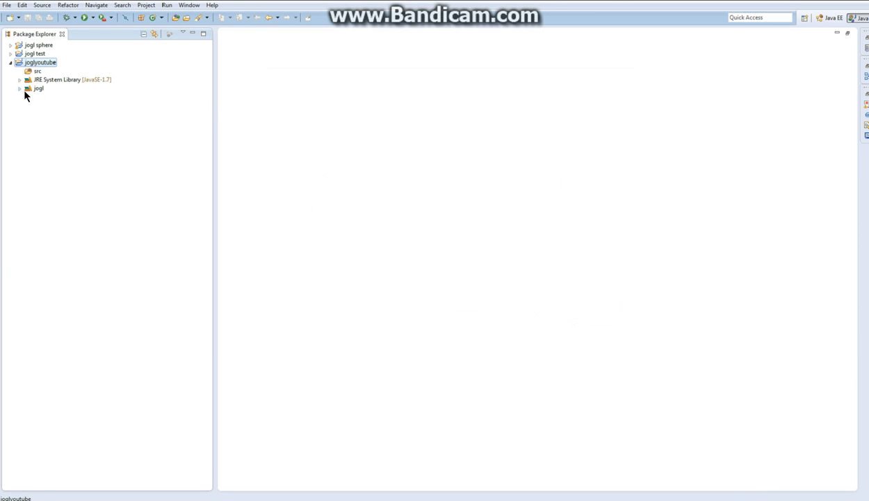
click(37, 89)
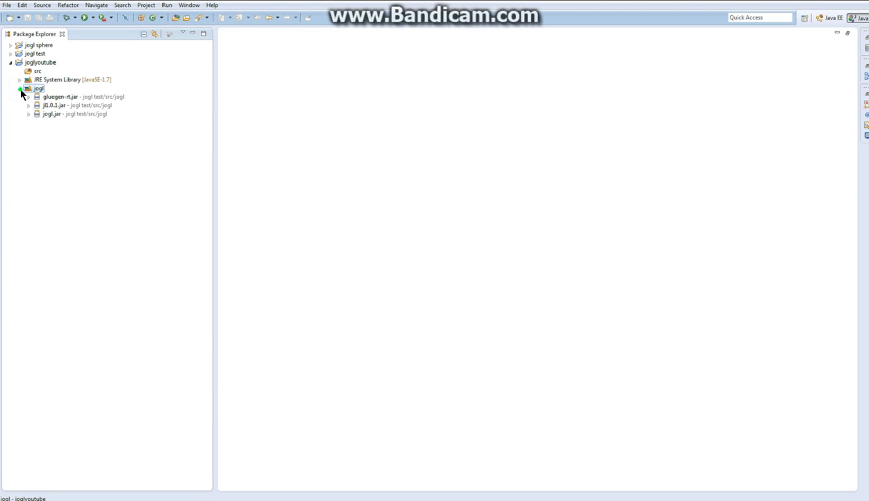
click(19, 89)
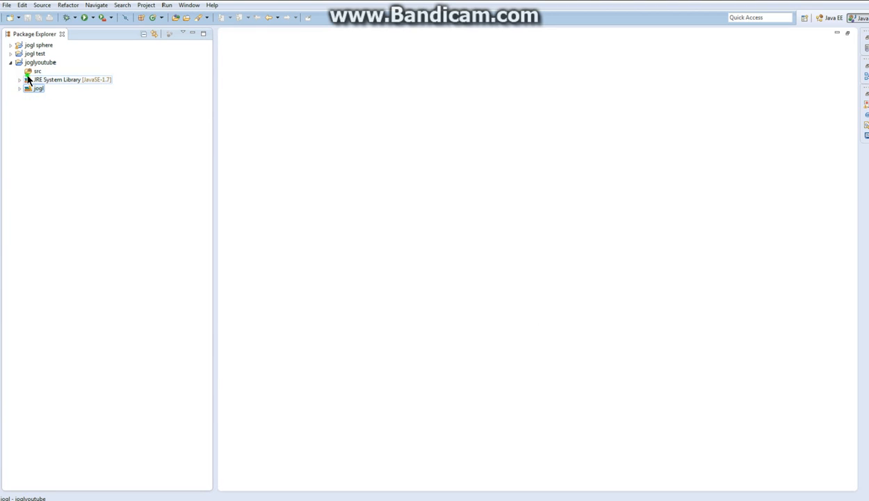
click(37, 71)
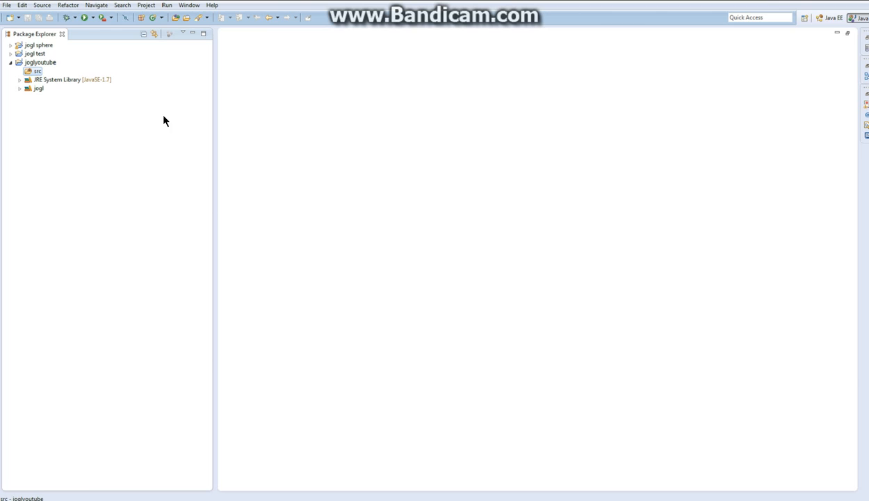
mouse_move(167, 123)
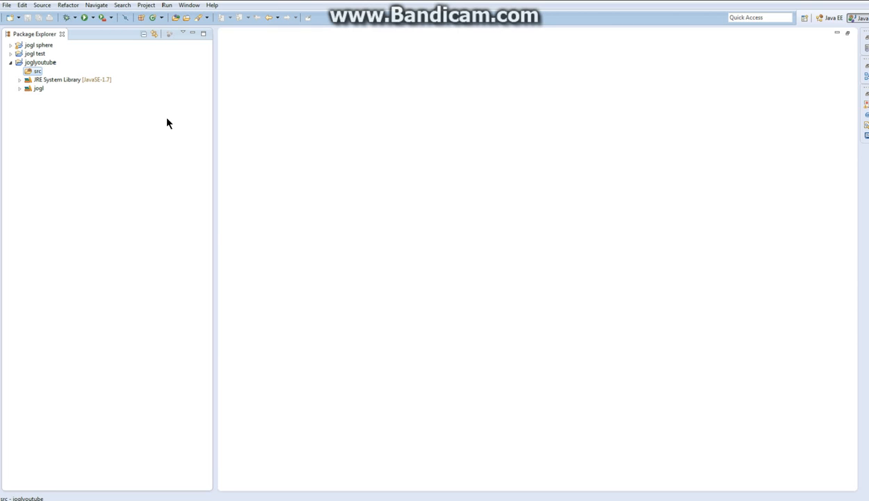
mouse_move(259, 16)
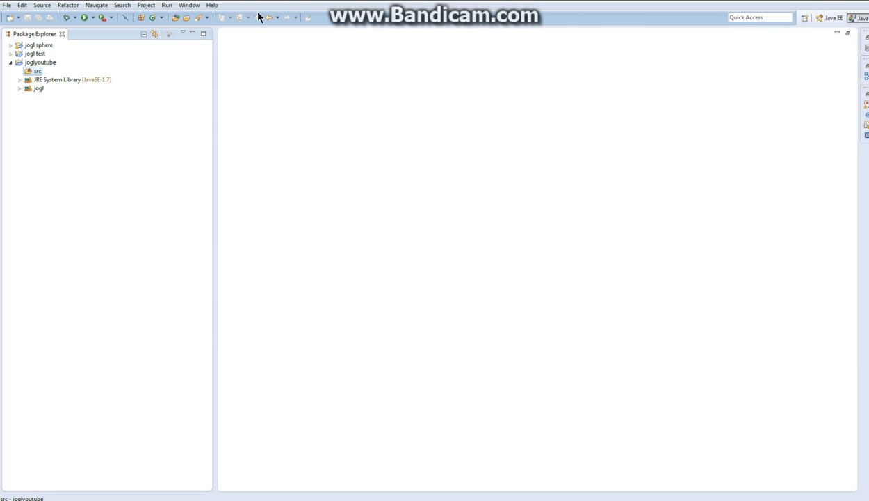